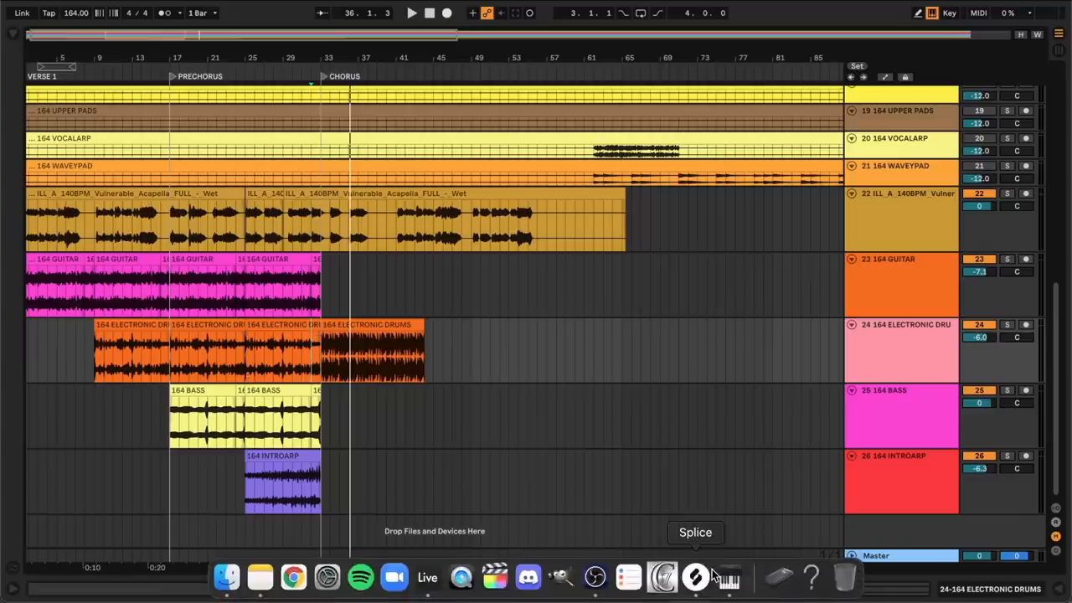
# - Search the Splice library for '808' and preview the first sample result
pyautogui.click(695, 576)
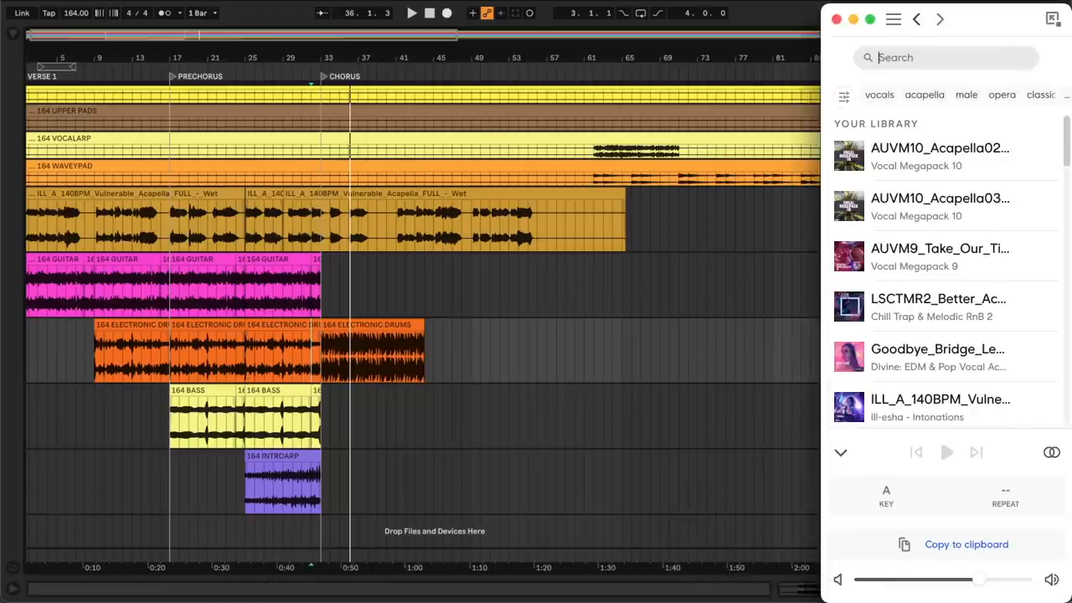
pyautogui.write('808')
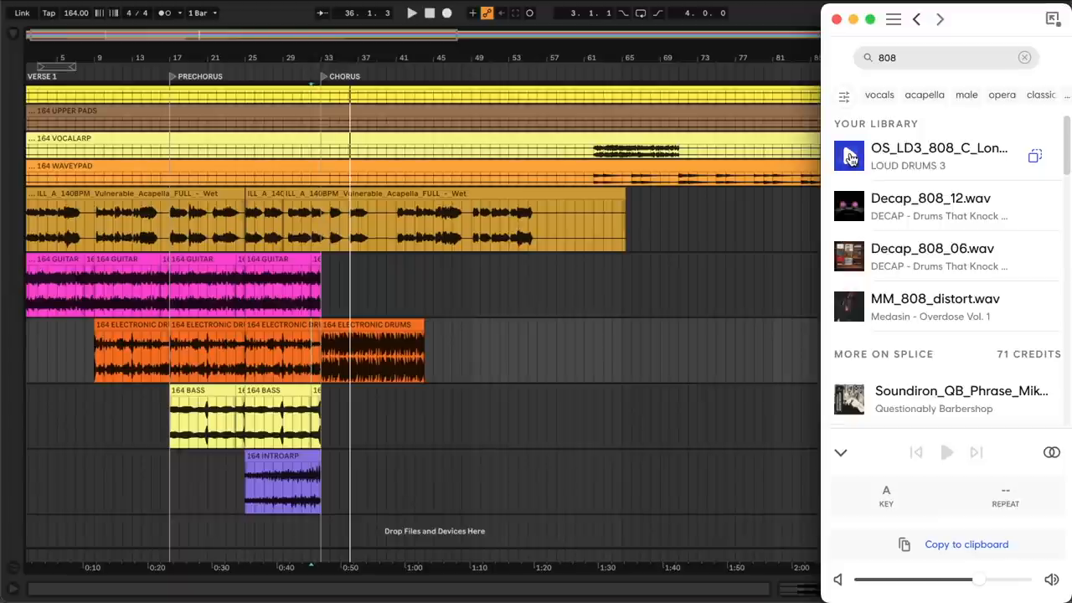
pyautogui.click(847, 157)
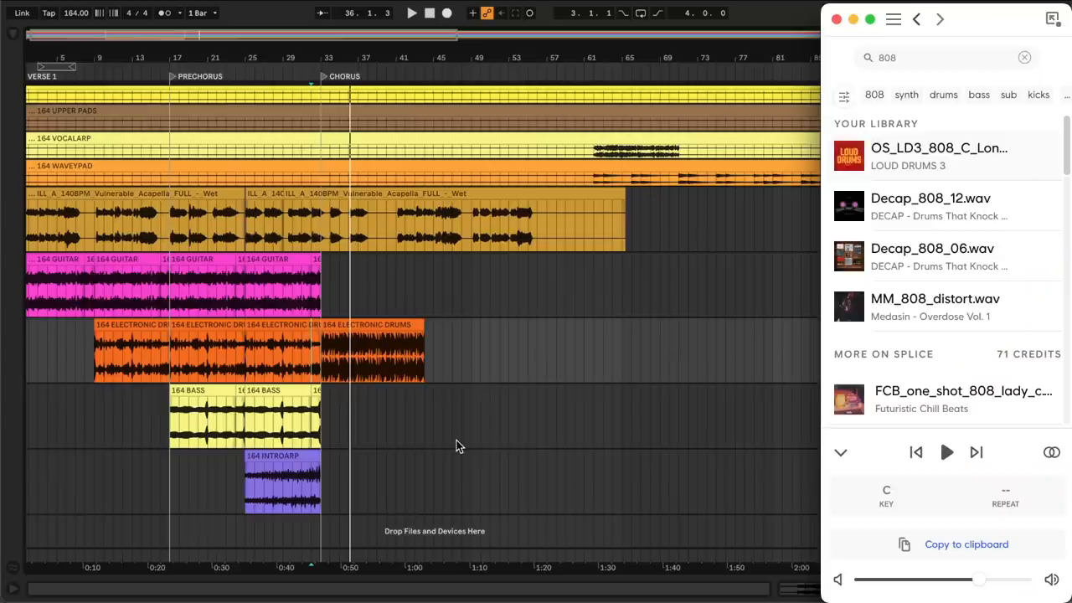
# - Create a MIDI track in Ableton and load Simpler from a 'simpl' browser search
pyautogui.click(1047, 20)
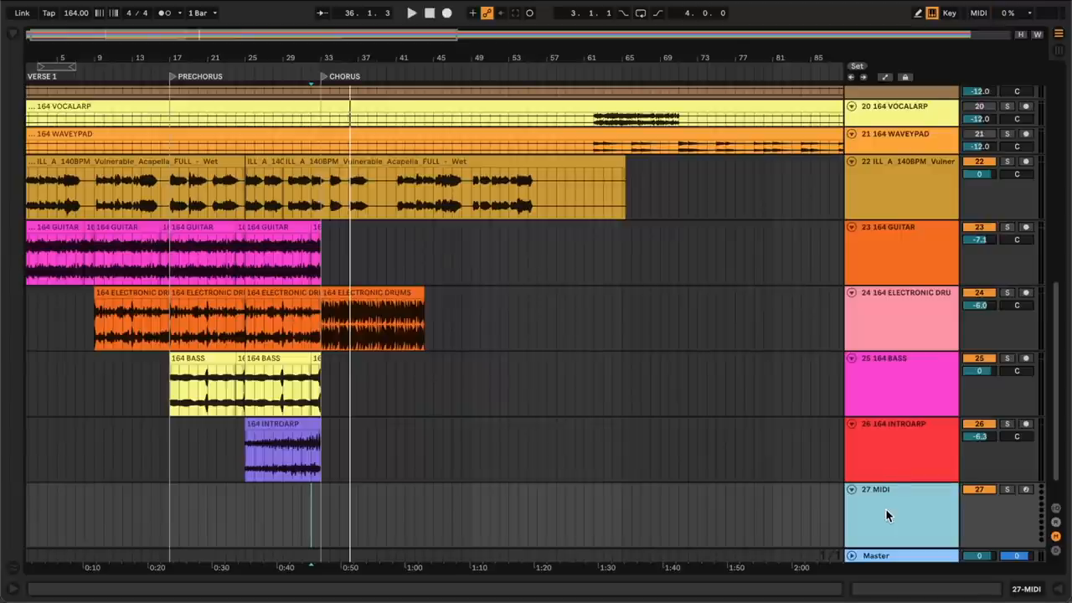
pyautogui.write('simpl')
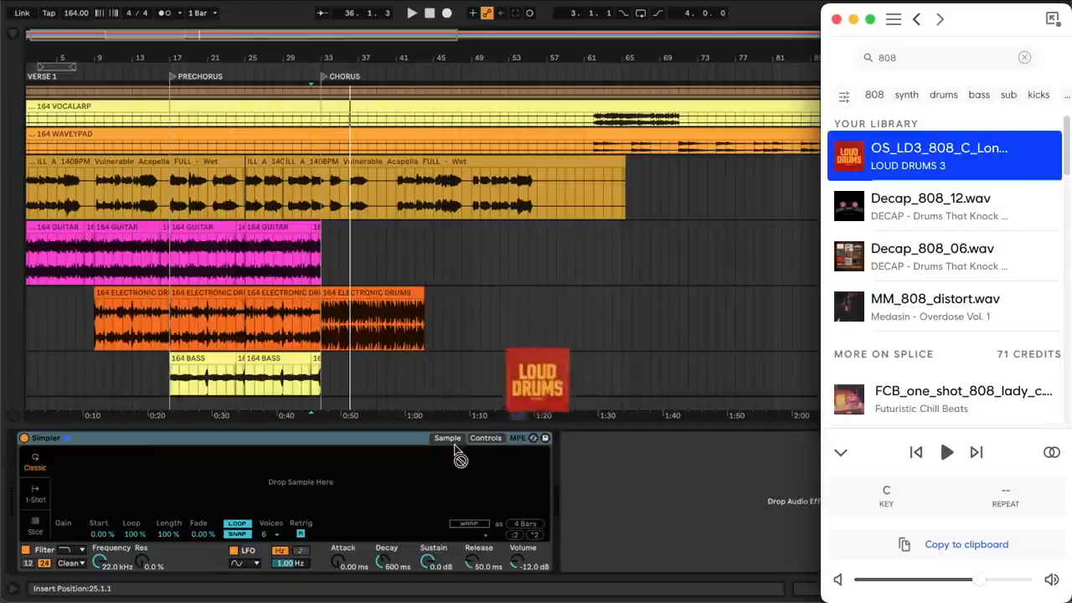
# - Drop the OS_LD3_808 sample from Splice into the new Simpler
pyautogui.moveTo(536, 382); pyautogui.dragTo(293, 482)
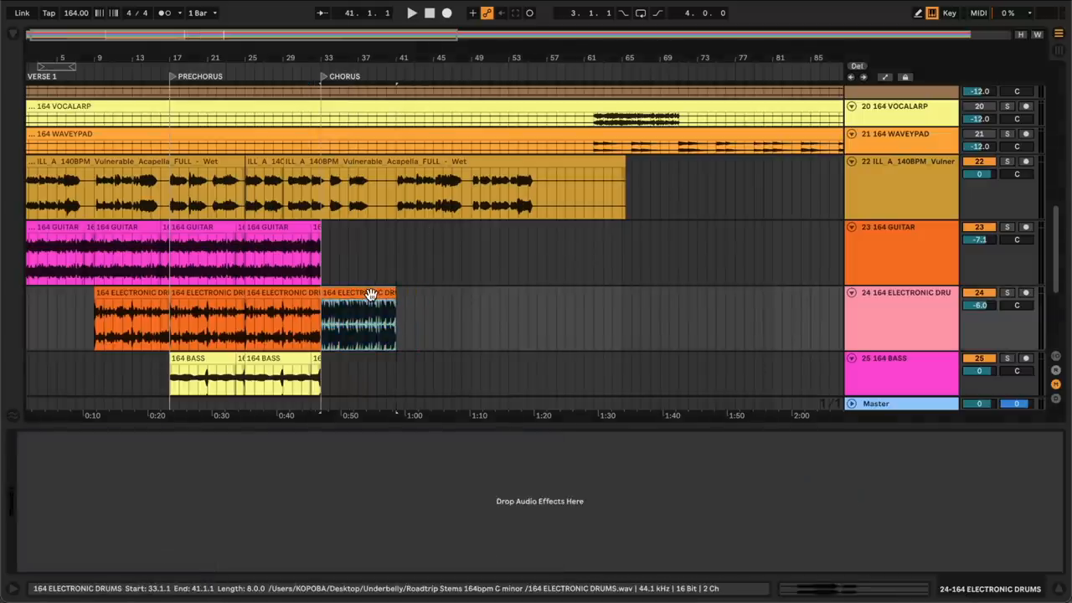
# - Convert the last 164 ELECTRONIC DRUMS clip to a new MIDI drum track
pyautogui.rightClick(371, 294)
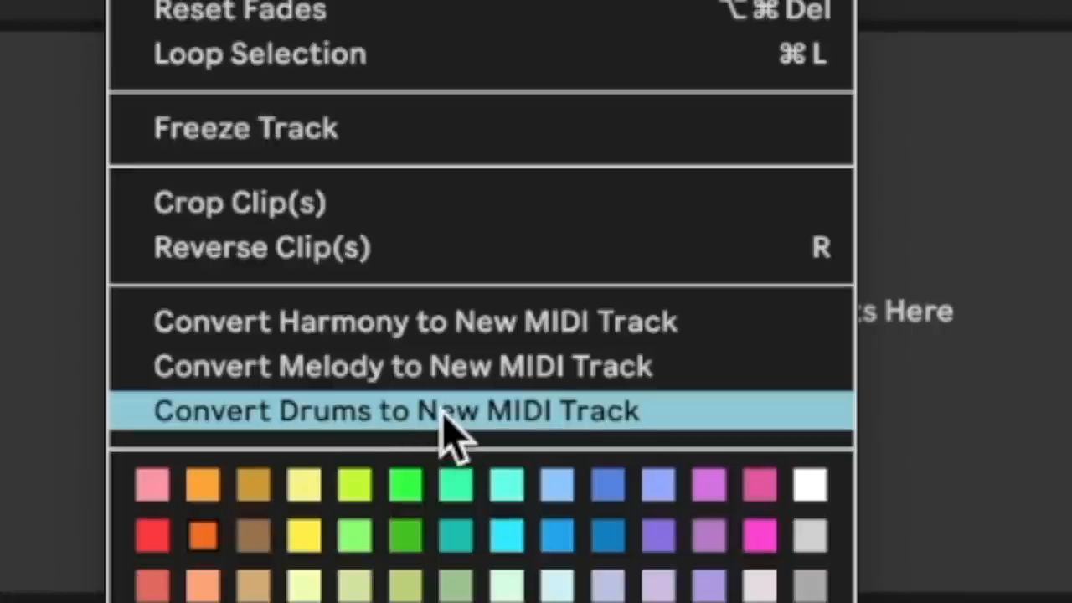
pyautogui.click(396, 412)
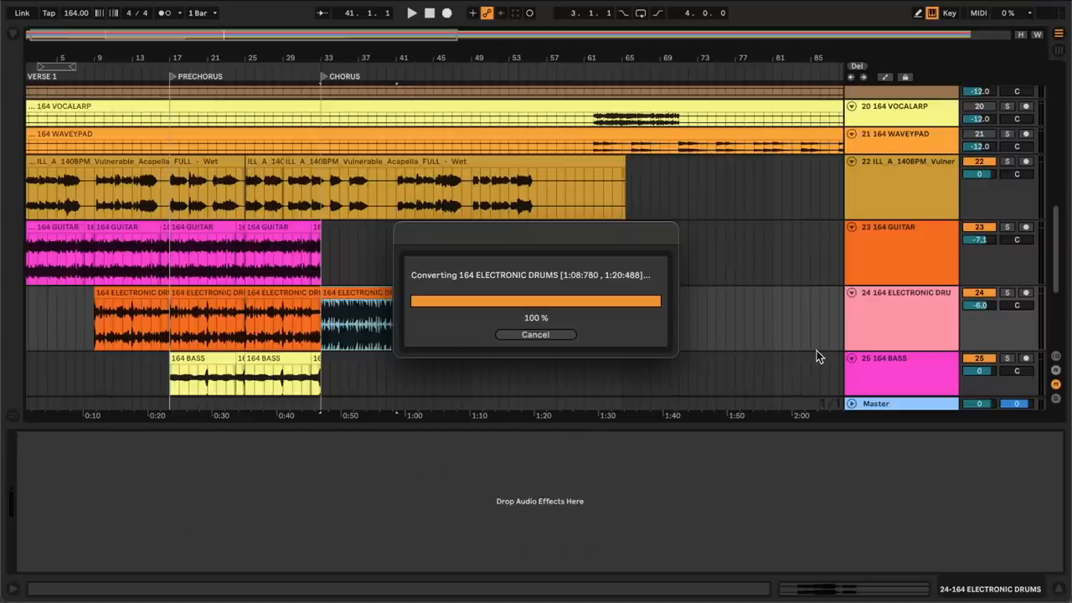